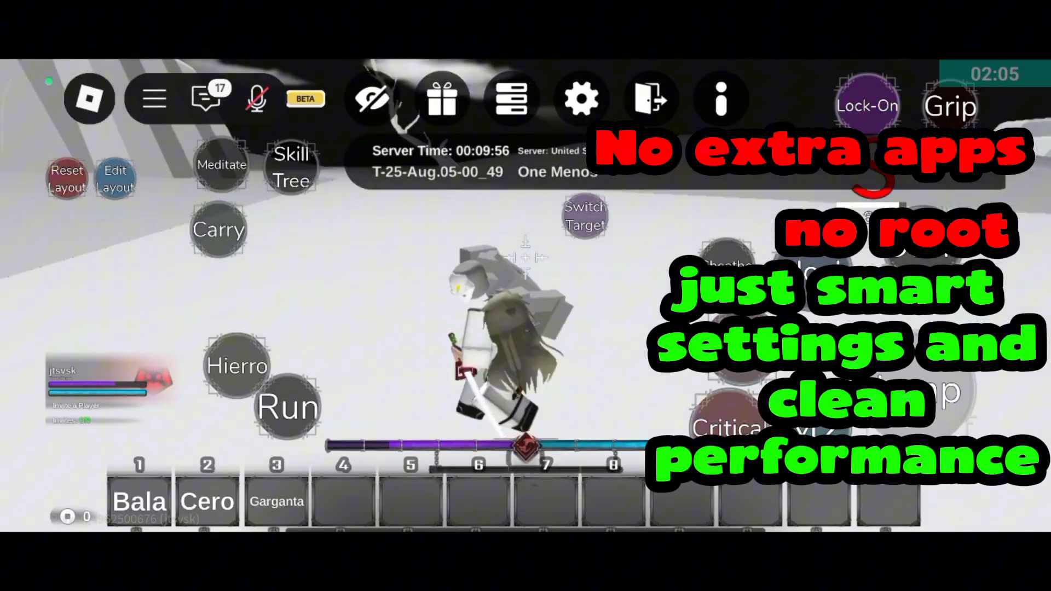
- Open Type Soul's own in-game settings panel via the gear icon
left_click(580, 98)
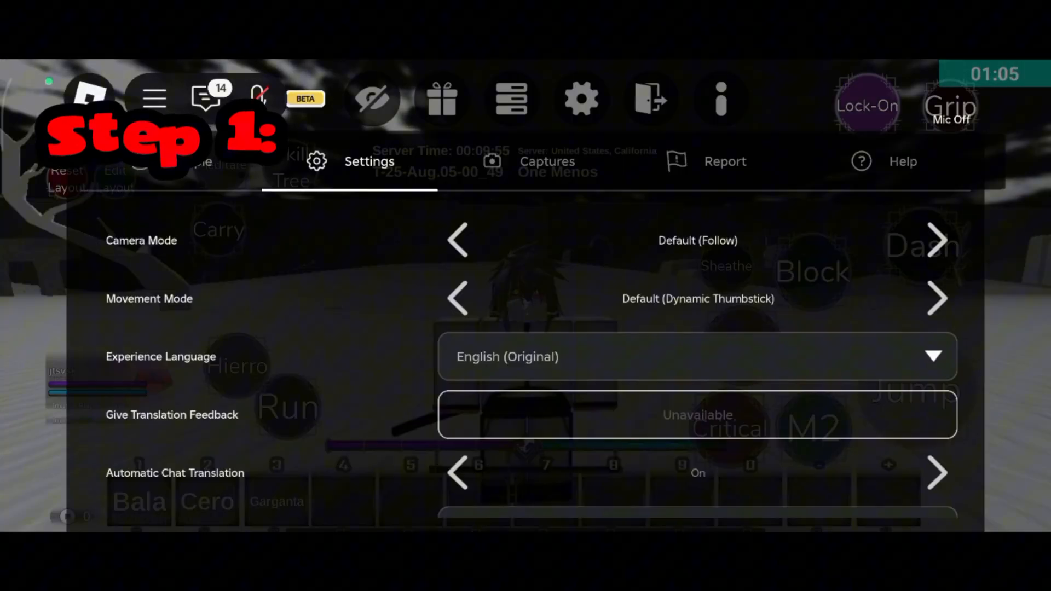
scroll("down", 3)
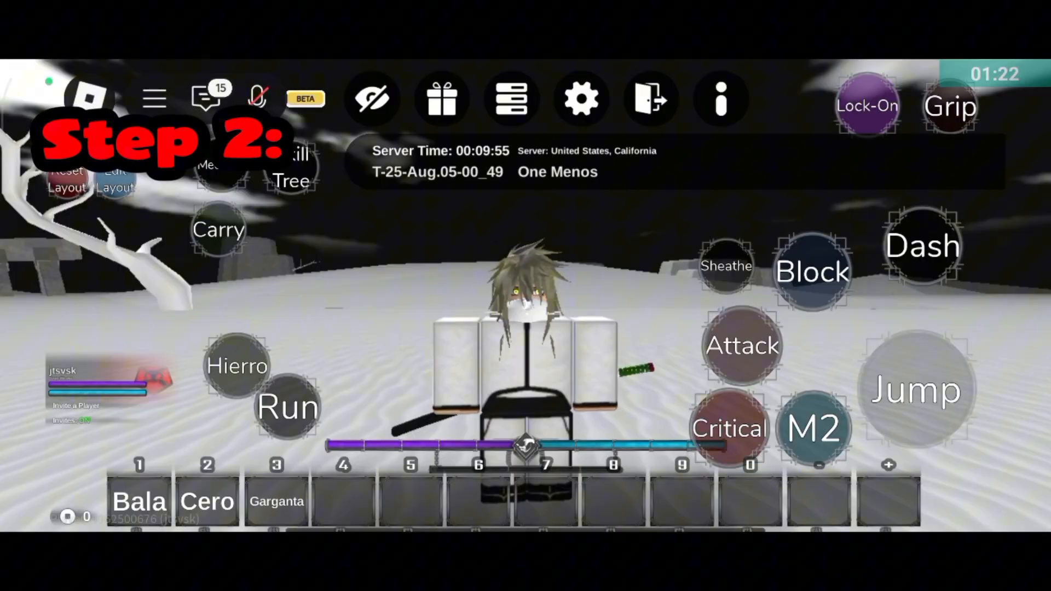
left_click(580, 100)
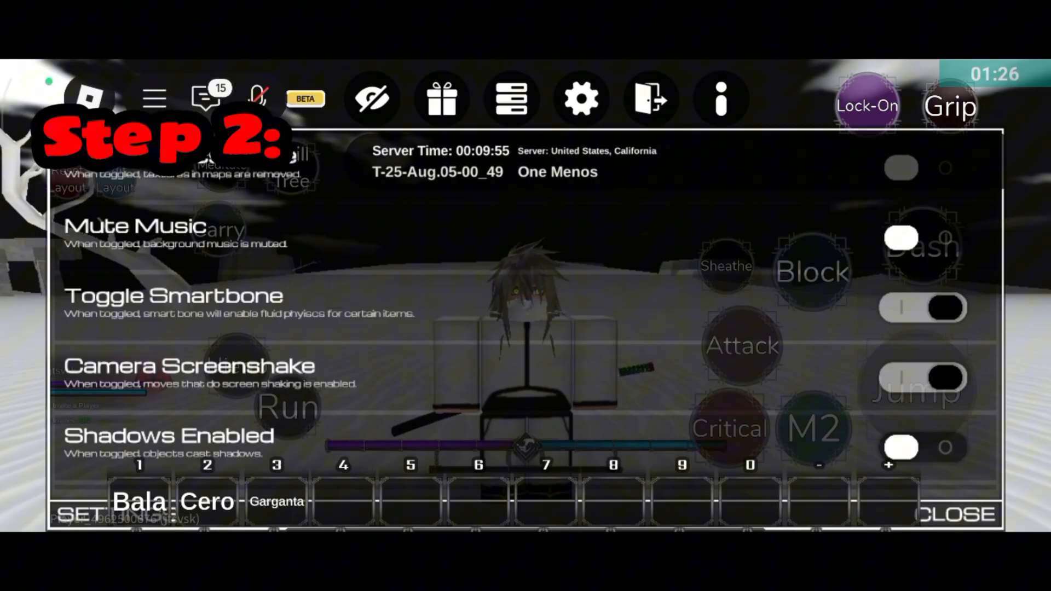
- Turn on map texture removal and switch Shadows Enabled off
left_click(924, 168)
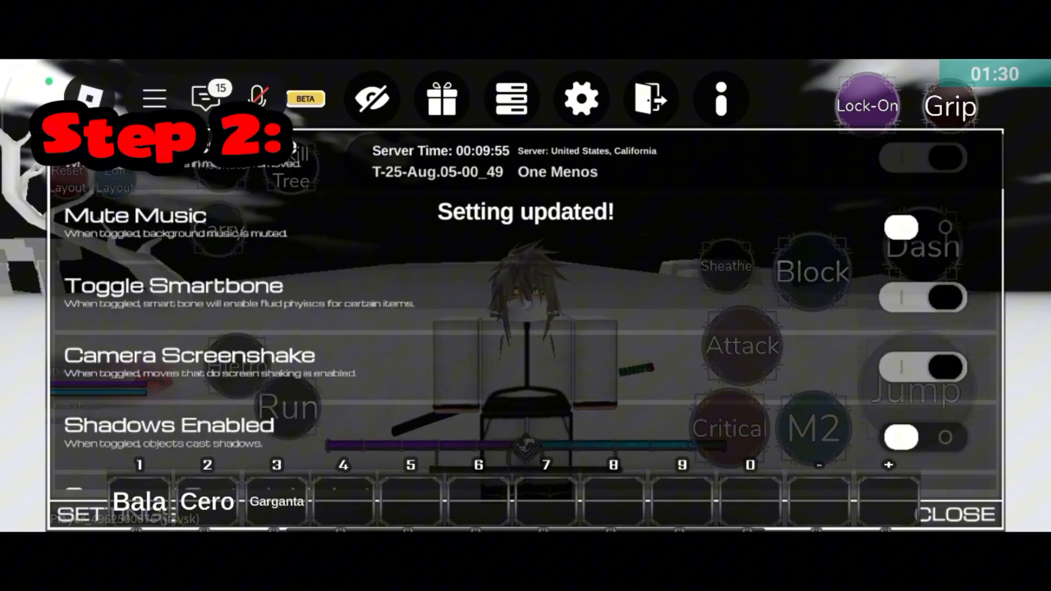
scroll("down", 3)
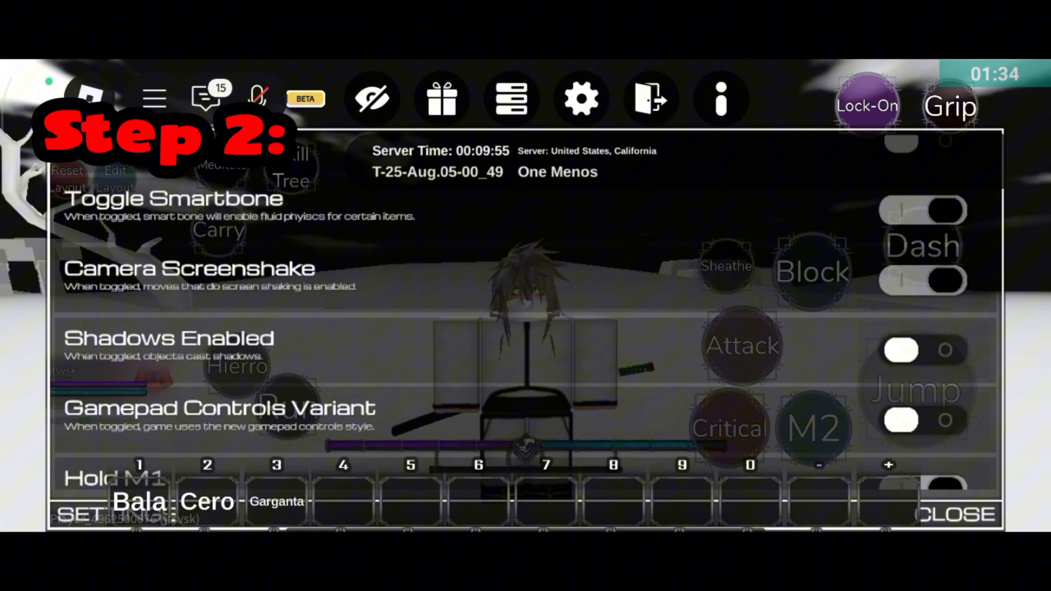
scroll("down", 3)
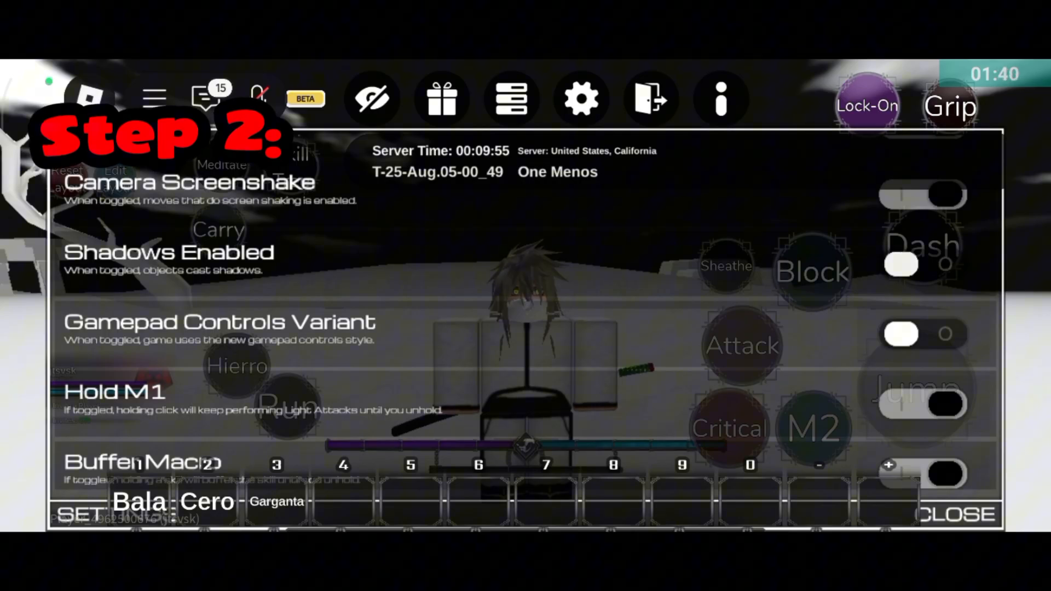
left_click(923, 264)
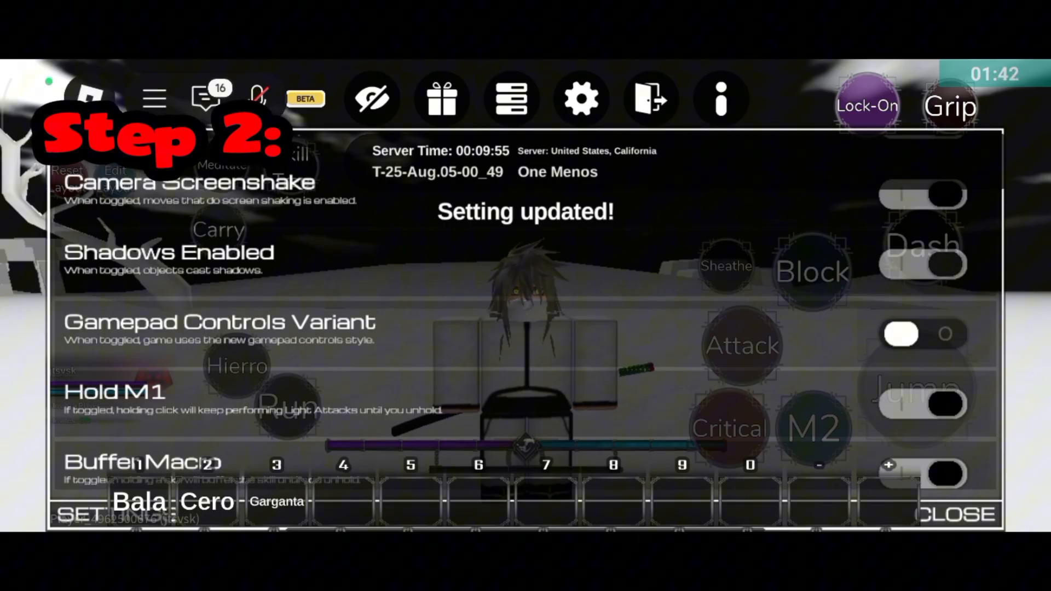
scroll("down", 3)
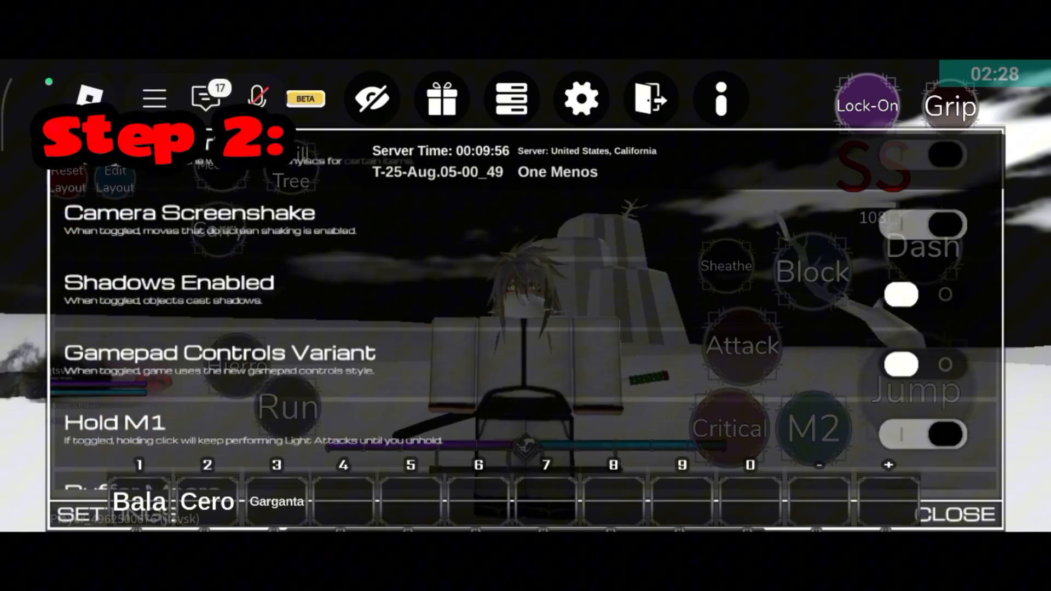
scroll("down", 3)
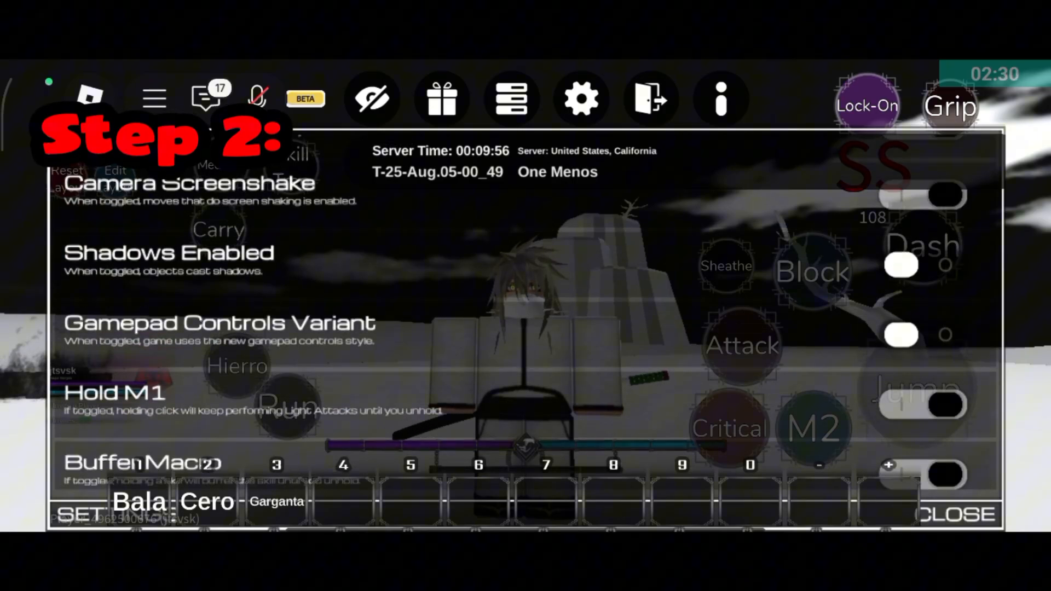
- Turn on Disable Impact Frames, scrolling down toward the effect-detail and volume options
scroll("down", 3)
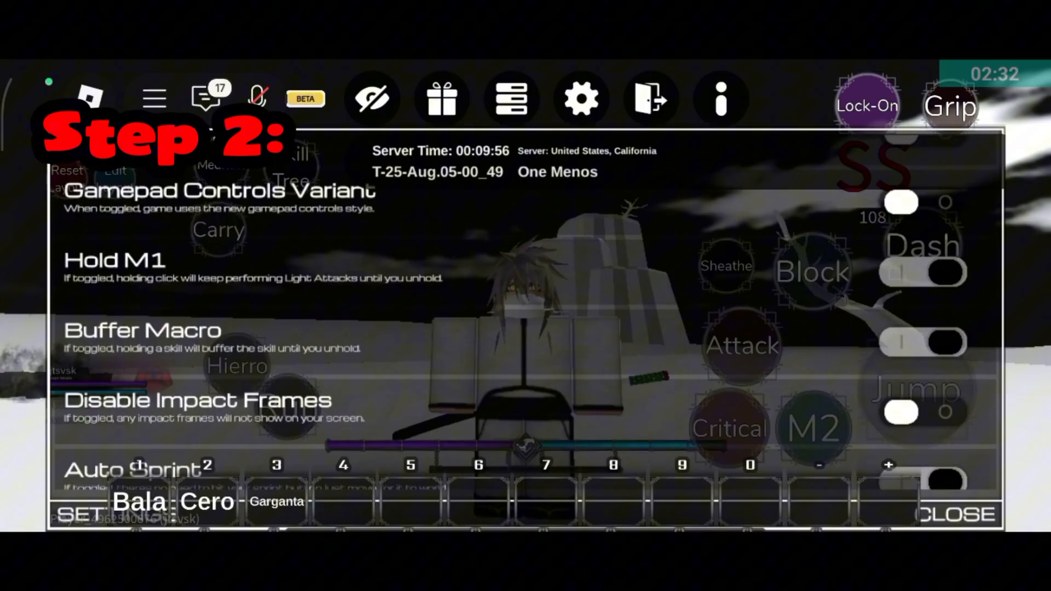
scroll("down", 3)
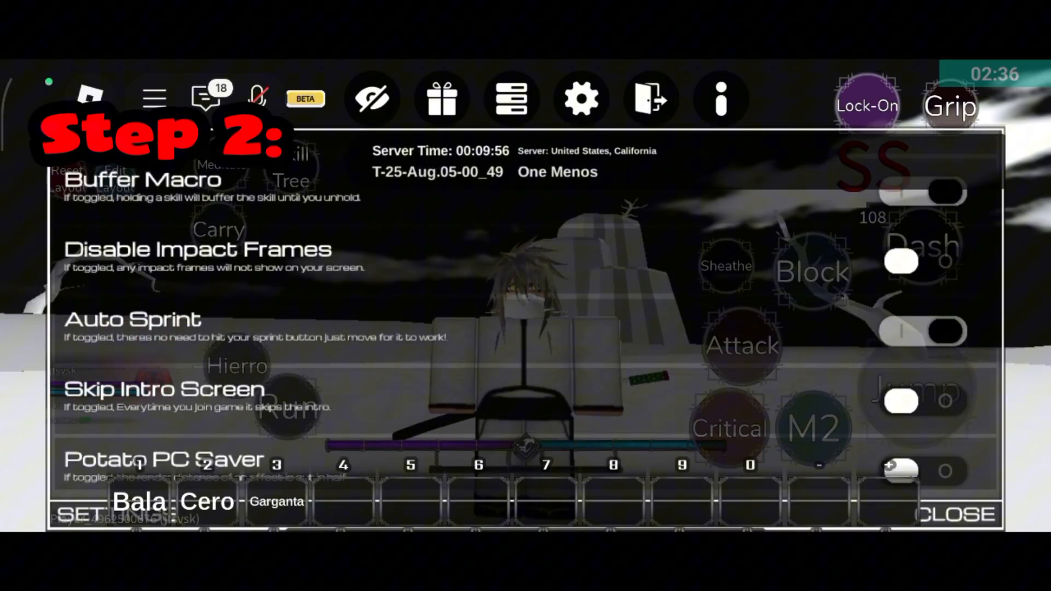
left_click(920, 262)
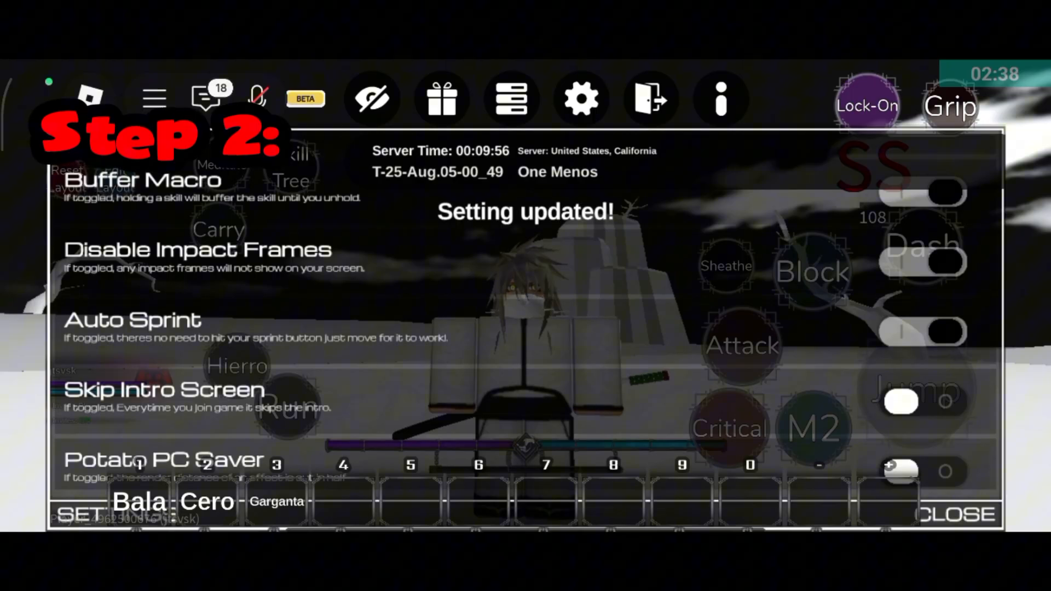
scroll("down", 3)
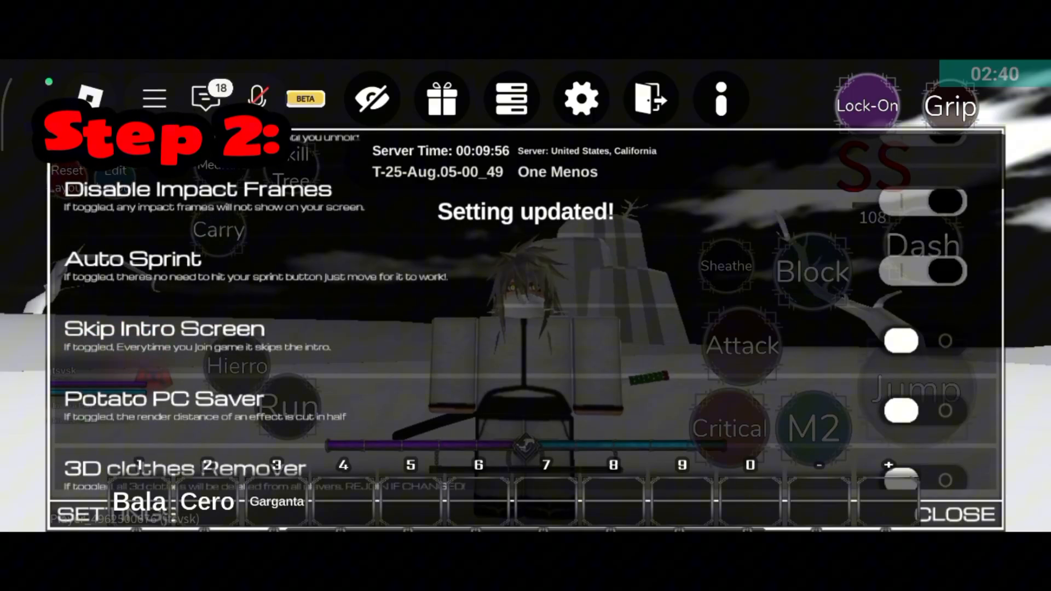
scroll("down", 3)
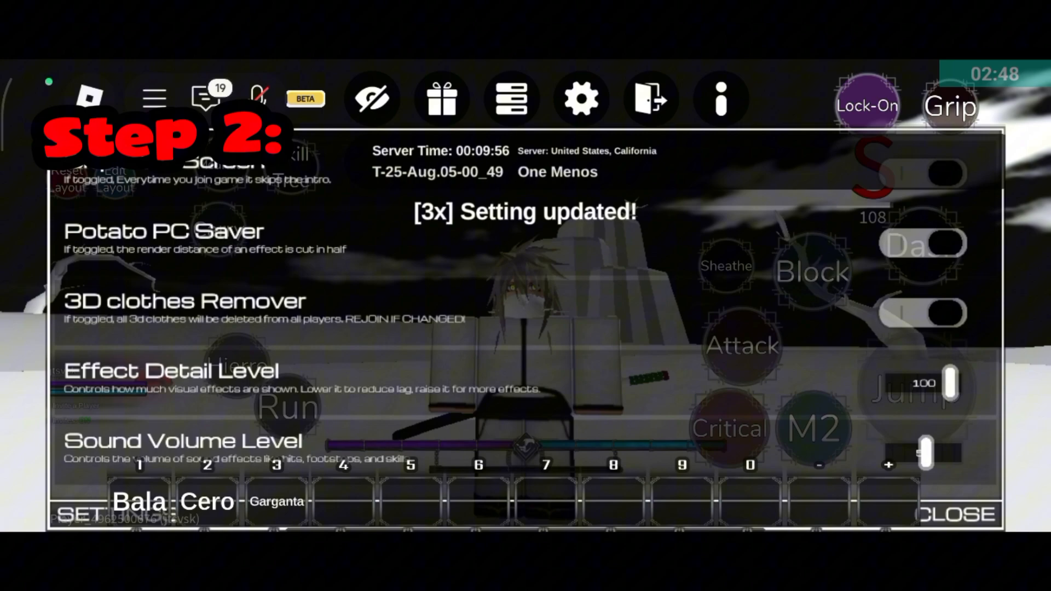
scroll("down", 3)
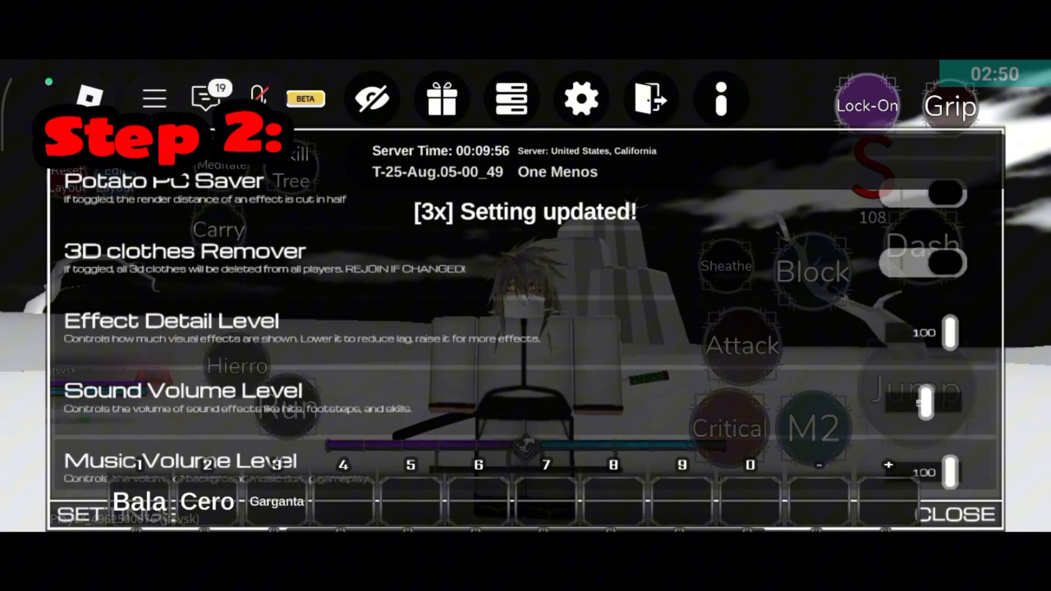